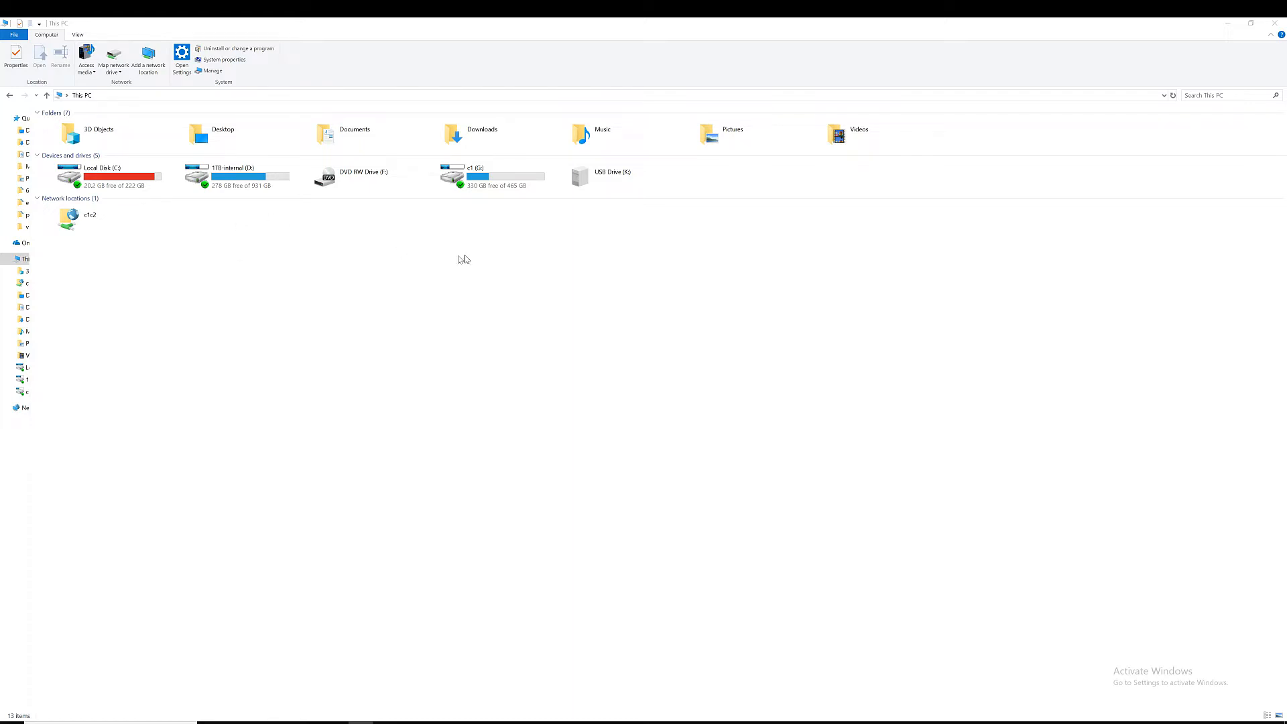
- Bring This PC into view so the newly connected Echoes of Thunder Documentary drive appears
left_click(611, 176)
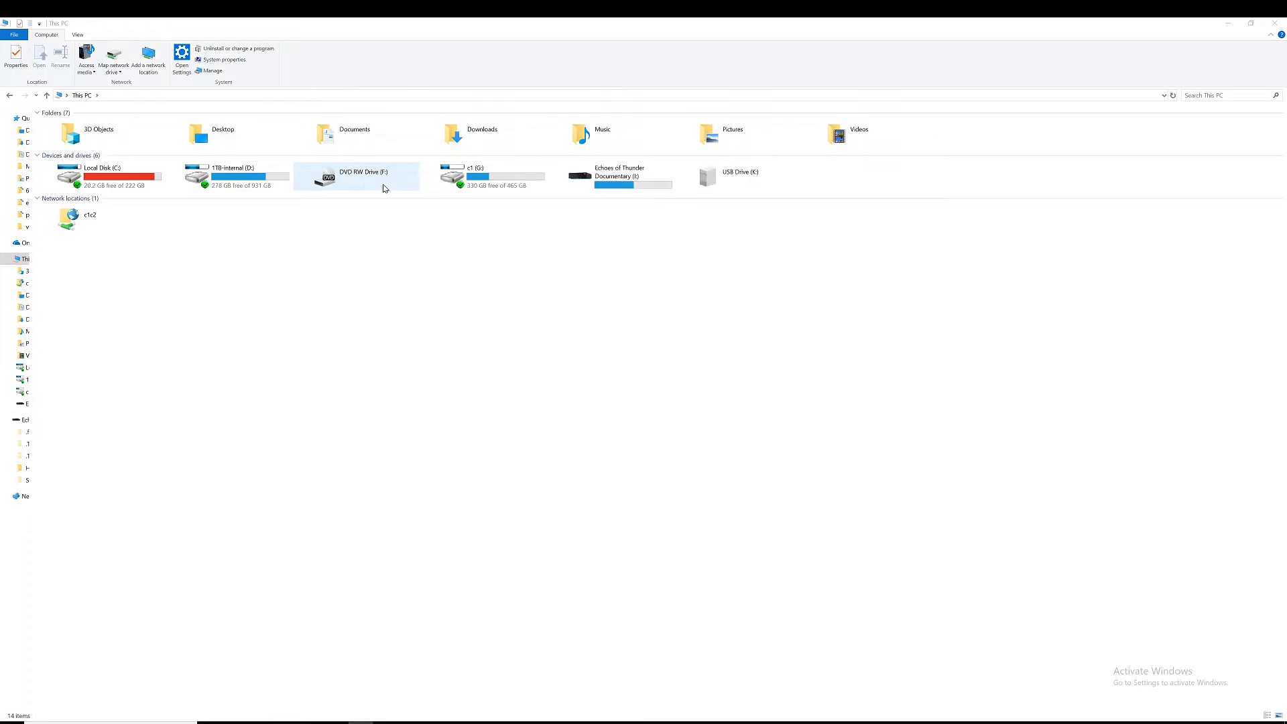
- Open the Echoes of Thunder Documentary drive to list its folders and MP4 files
left_click(611, 175)
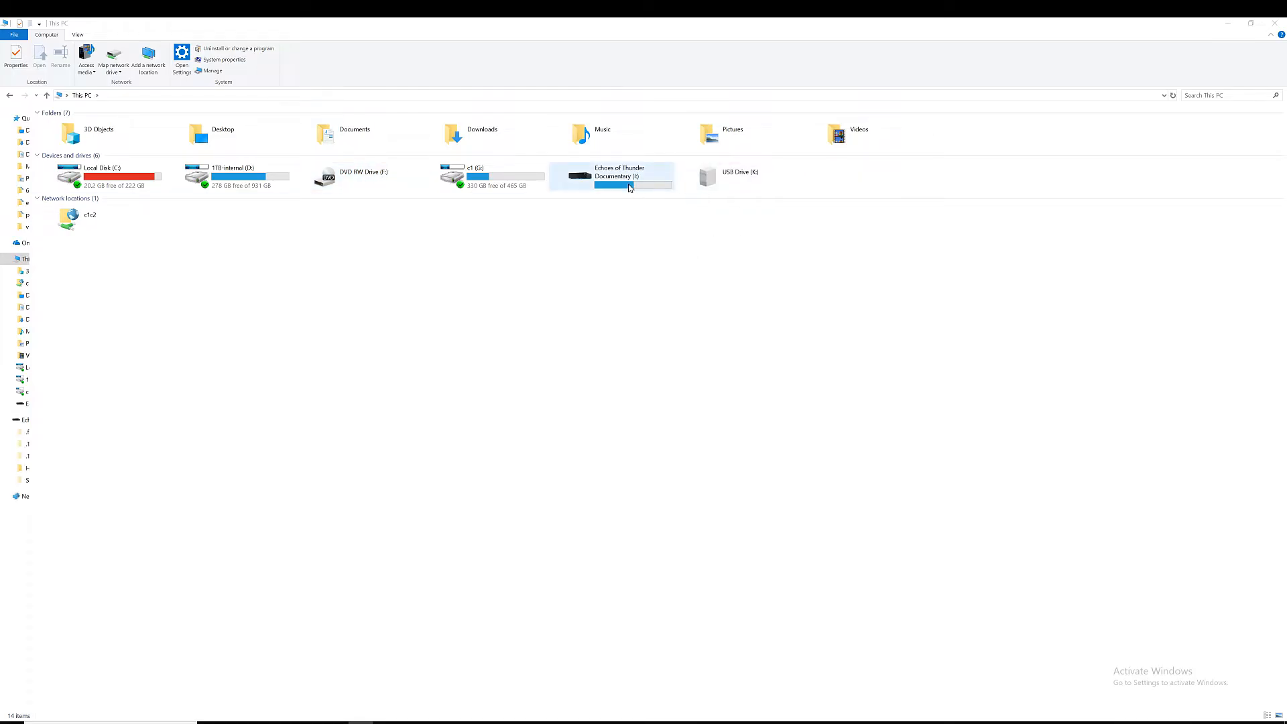
double_click(611, 176)
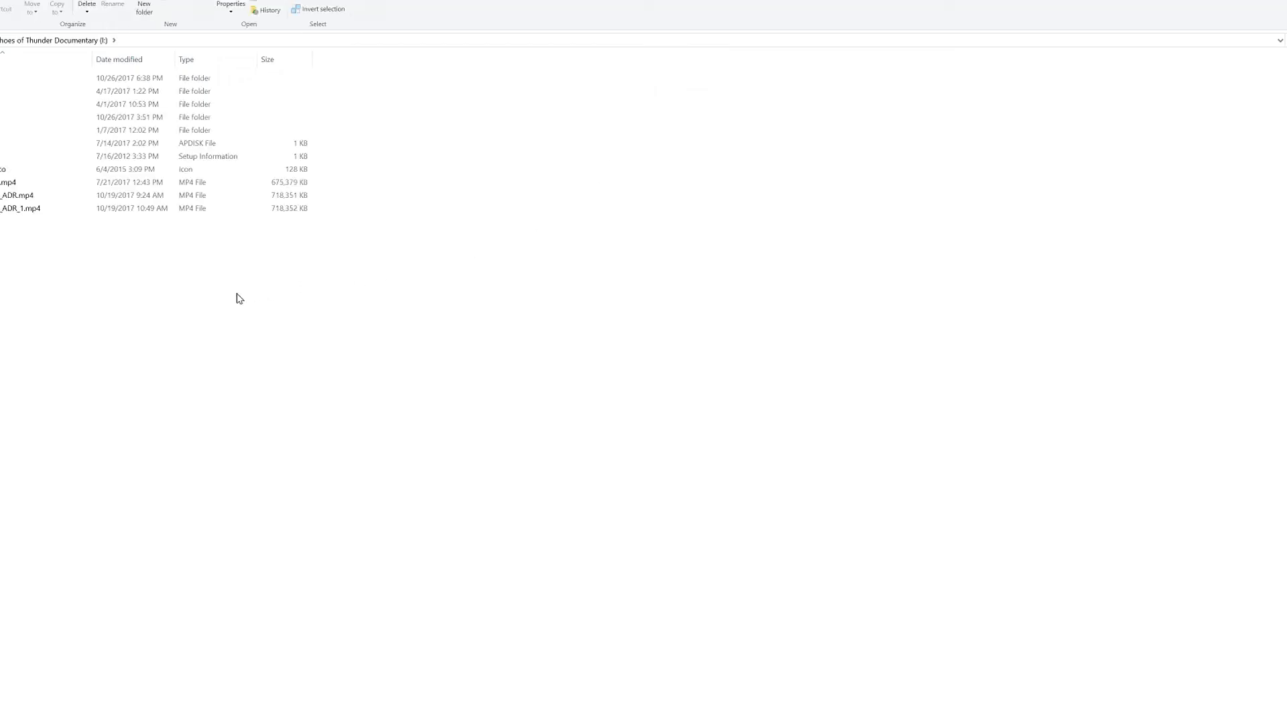